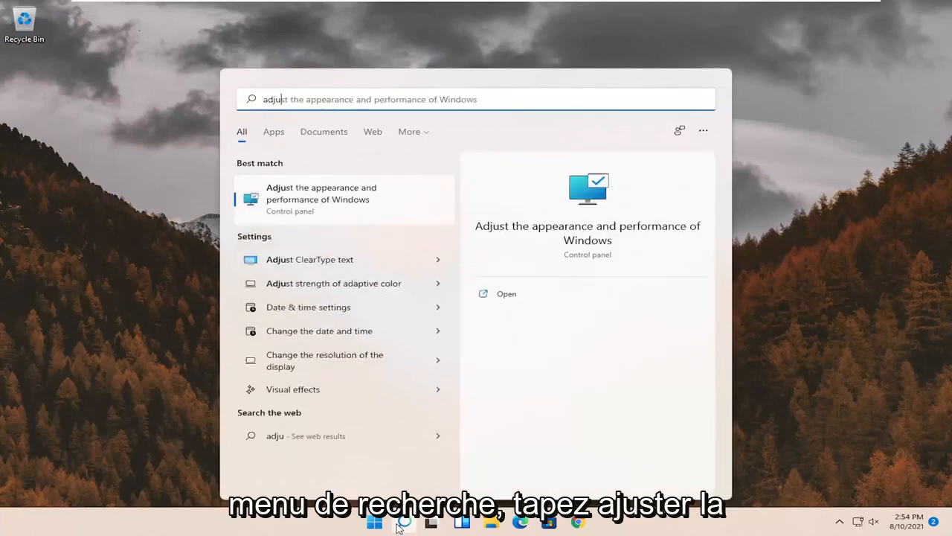
Step: Choose 'Adjust for best appearance' in Performance Options' Visual Effects
text(st)
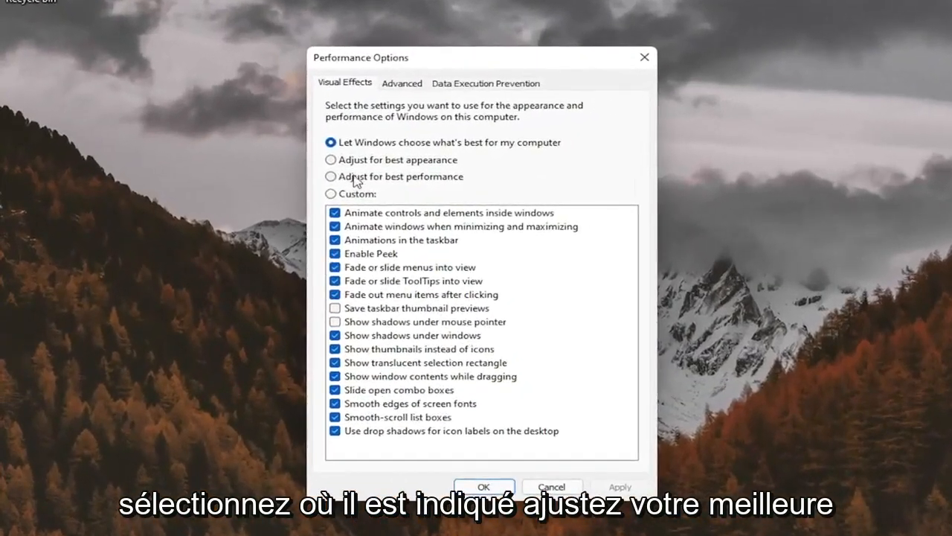
click(330, 159)
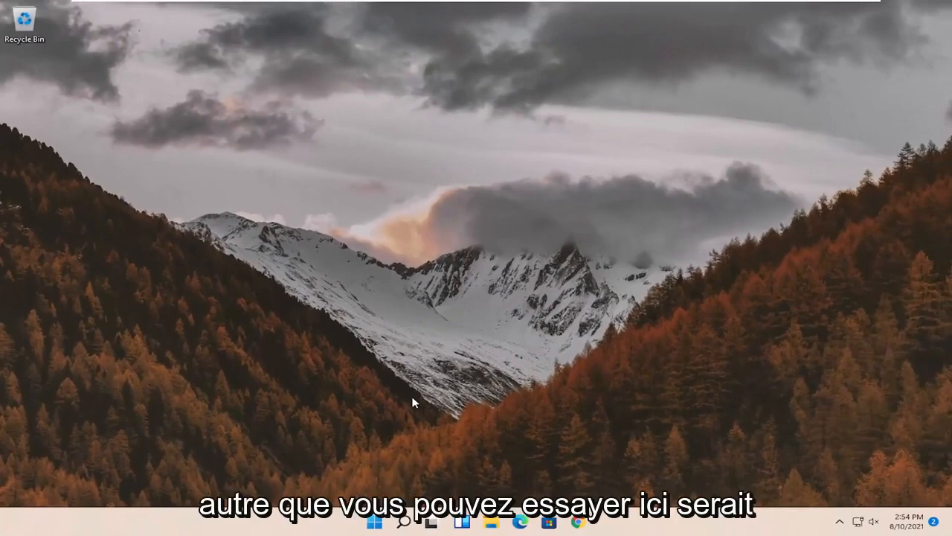
Step: Launch regedit as administrator from search and accept the User Account Control prompt
click(405, 521)
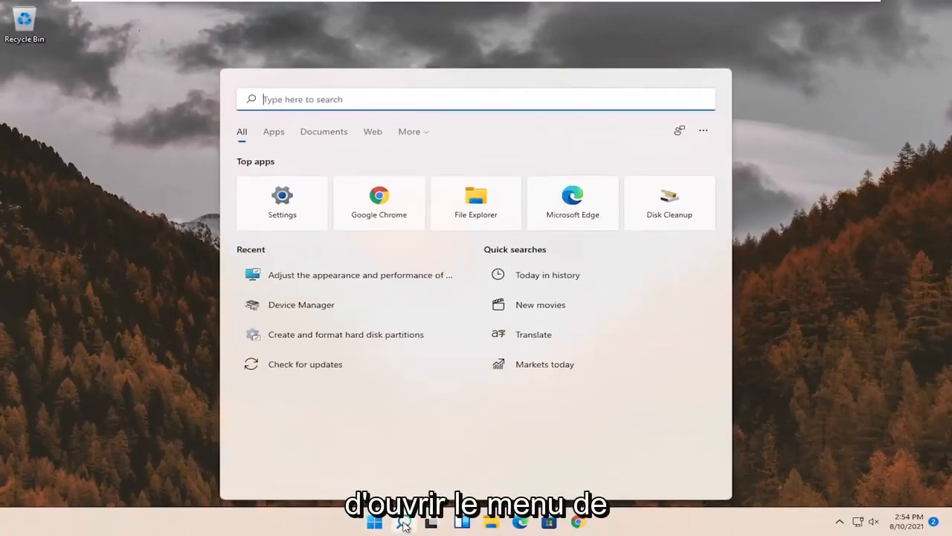
text(regedit)
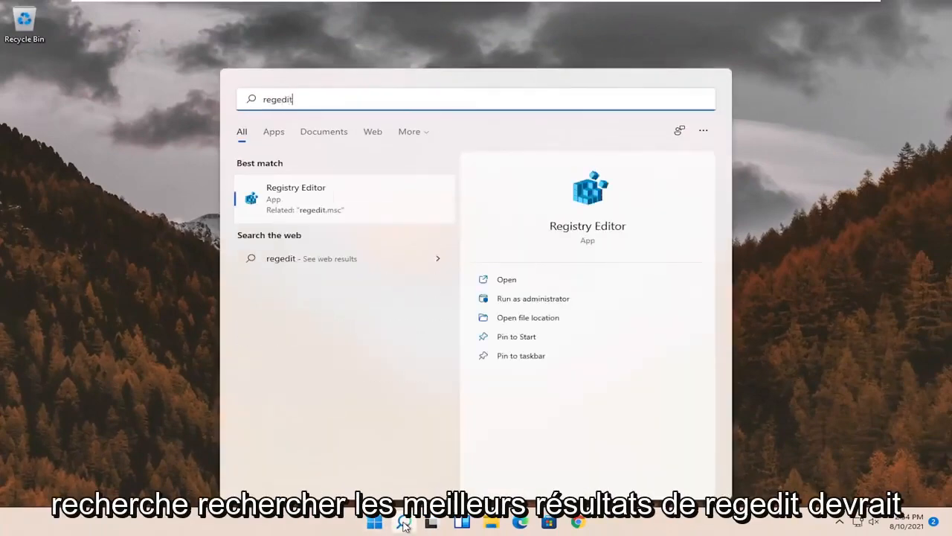
mouse_move(296, 202)
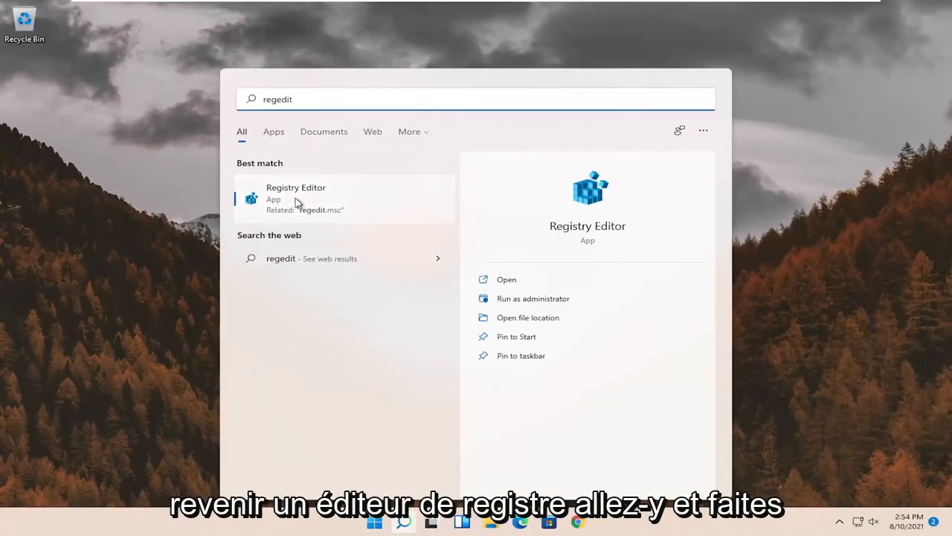
right_click(296, 198)
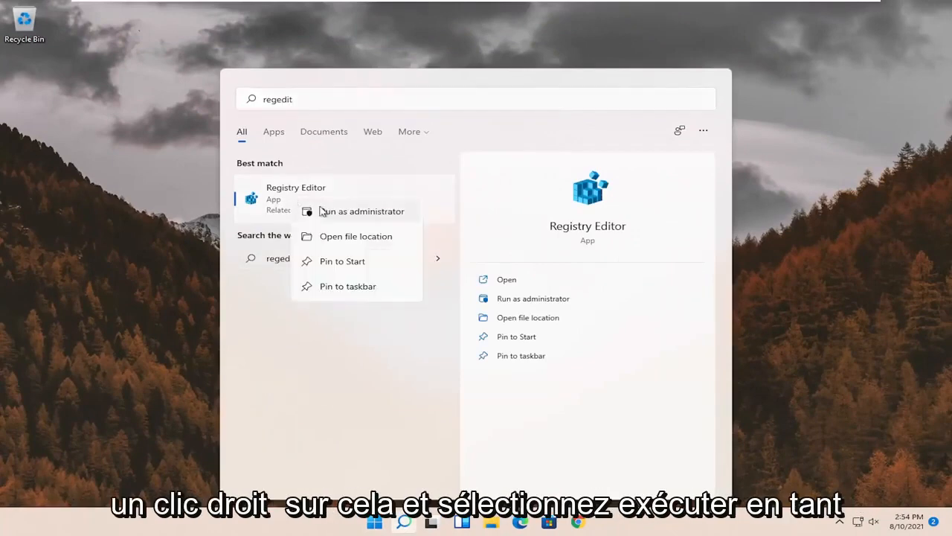
click(360, 211)
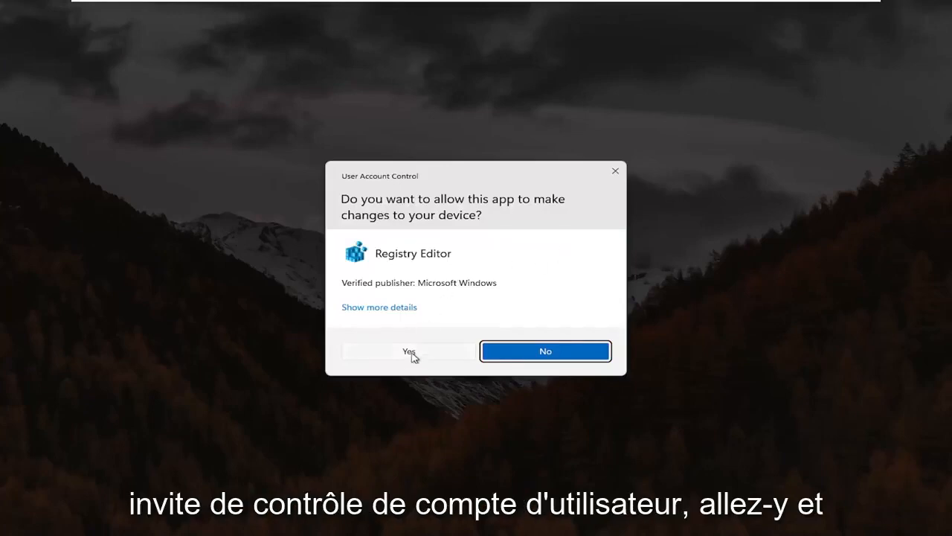
click(408, 351)
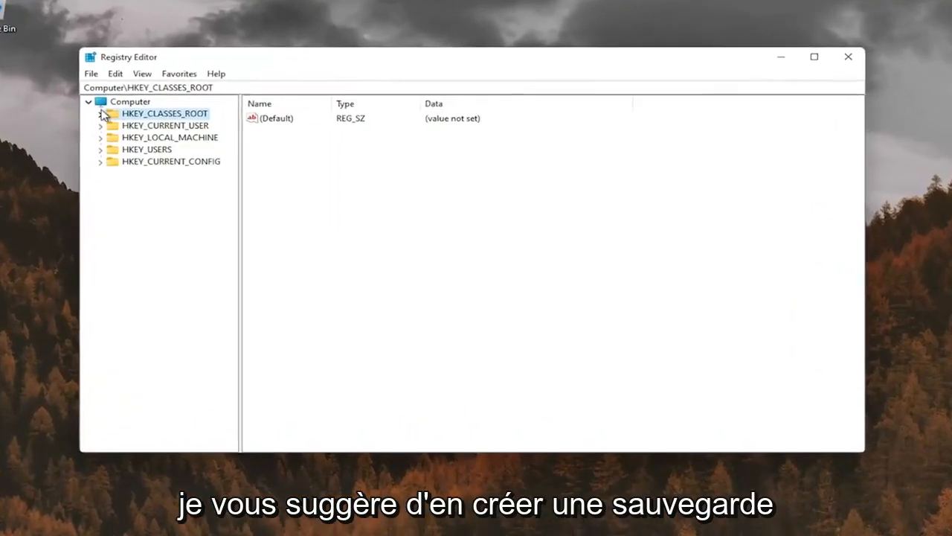
Step: Export the entire registry (range All) from Computer to a .reg backup file
click(125, 101)
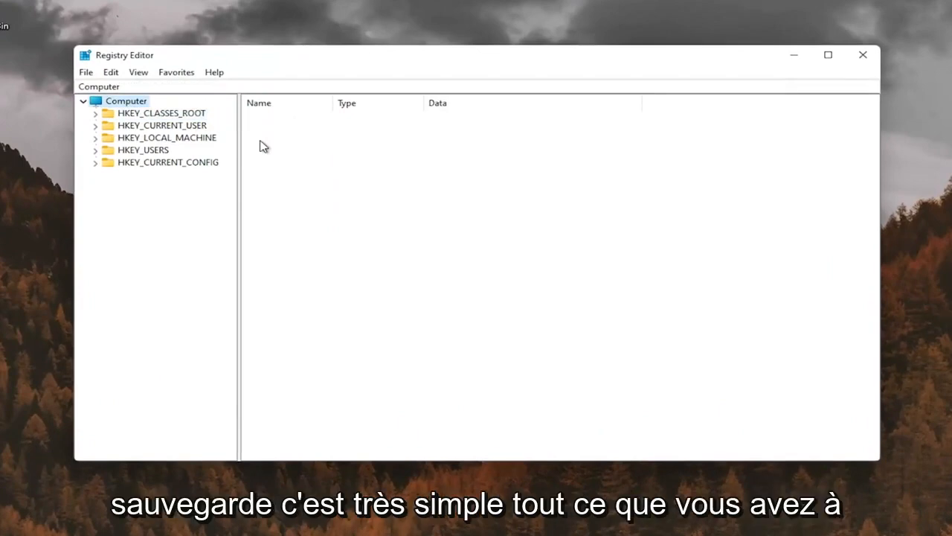
click(86, 72)
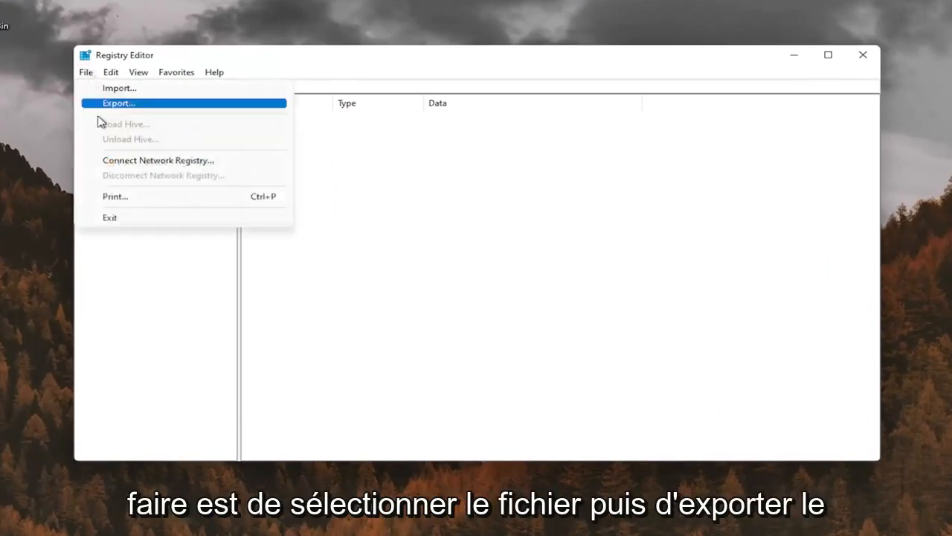
click(119, 103)
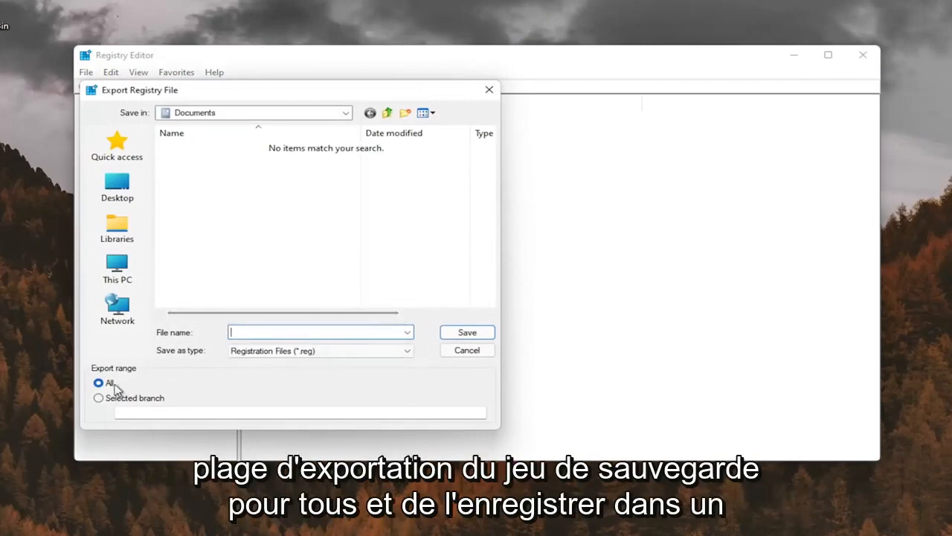
click(116, 186)
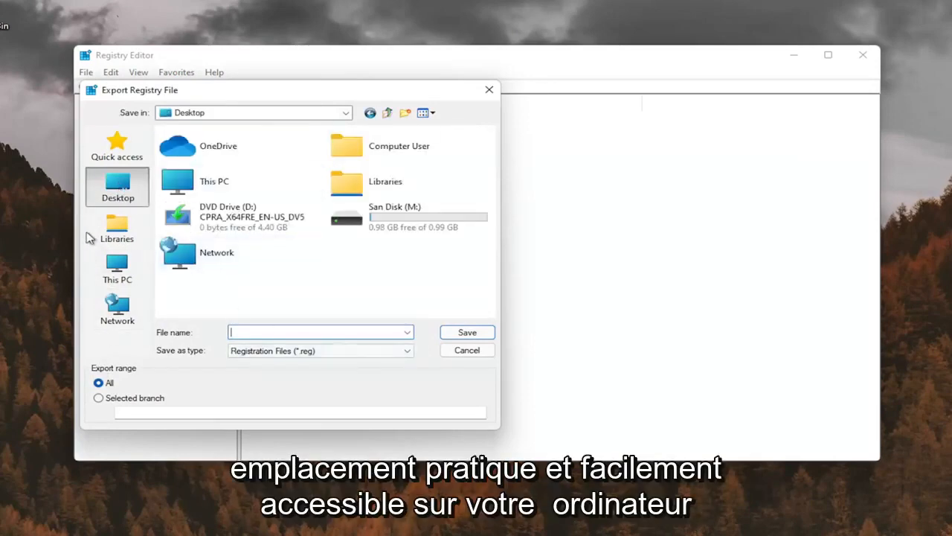
click(467, 350)
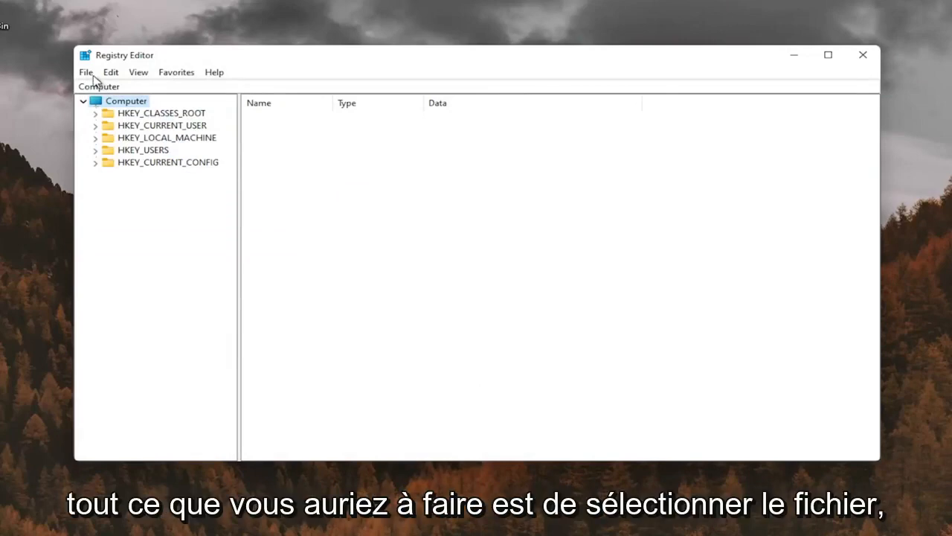
Step: Browse the Import dialog to the Desktop folder, then cancel without importing
click(87, 72)
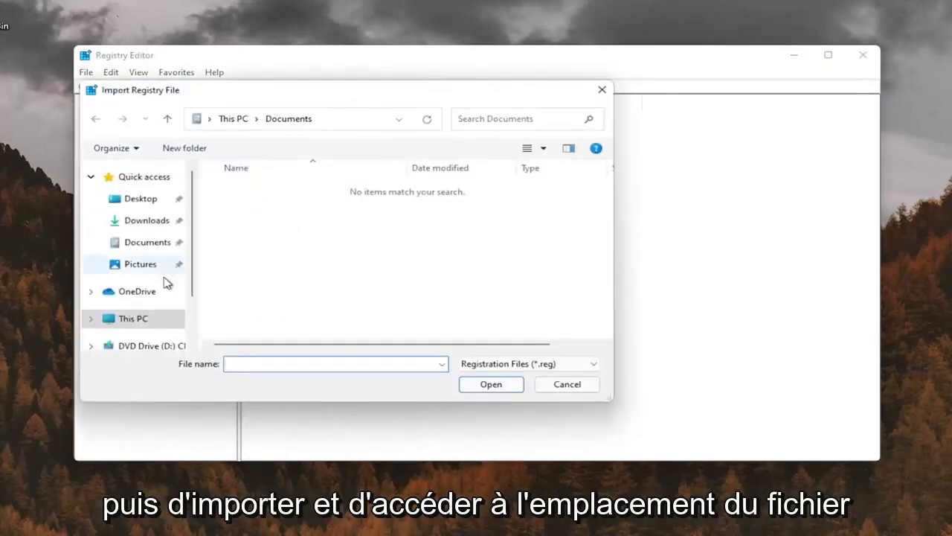
click(140, 197)
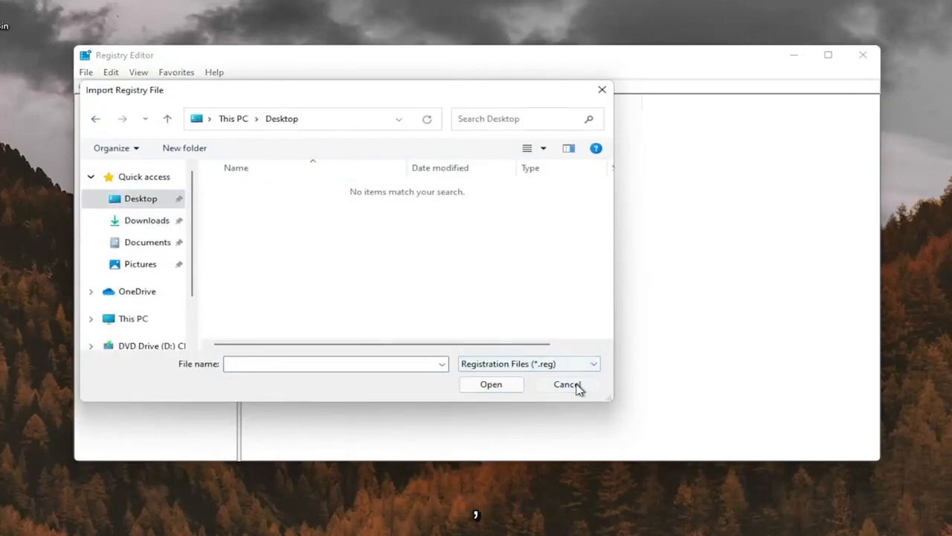
click(566, 384)
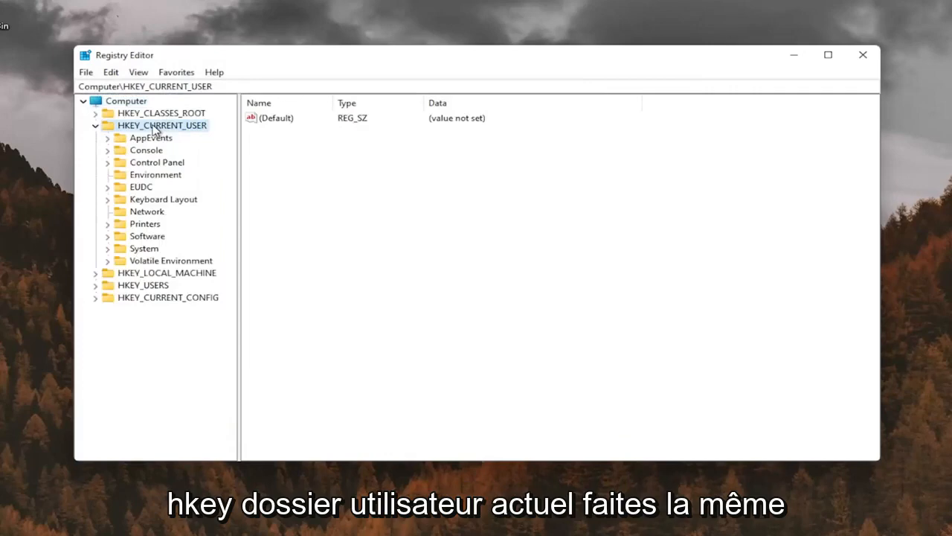
mouse_move(147, 174)
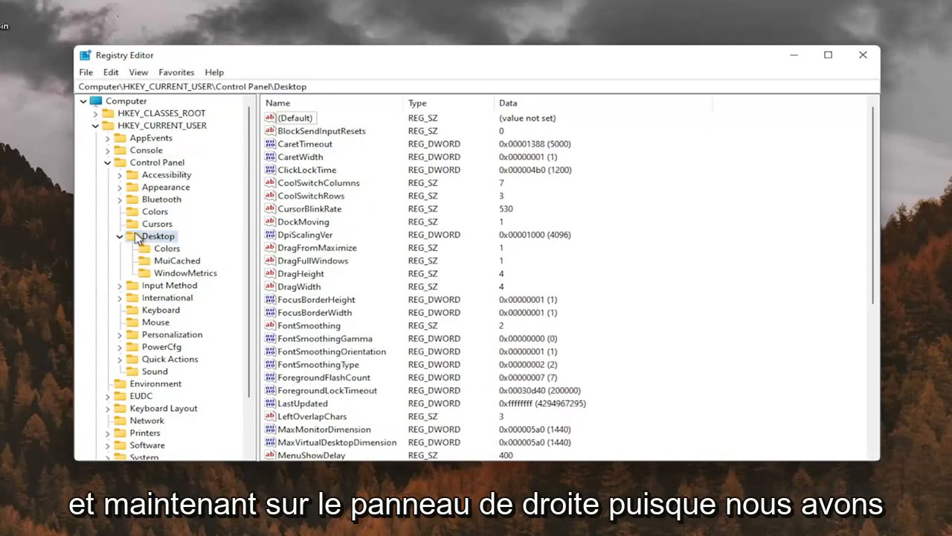
Step: Scroll the Desktop key's values down until Win8DpiScaling is visible
scroll(down, 3)
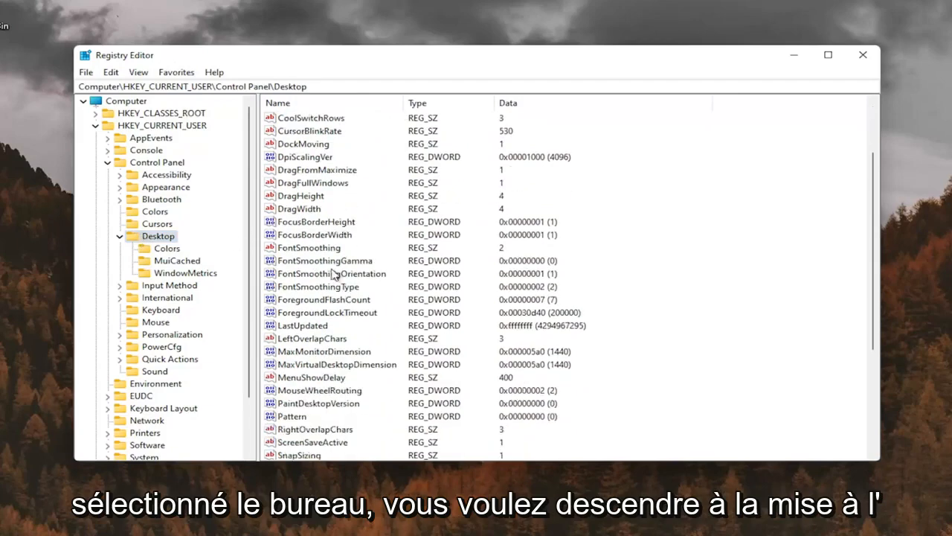
scroll(down, 3)
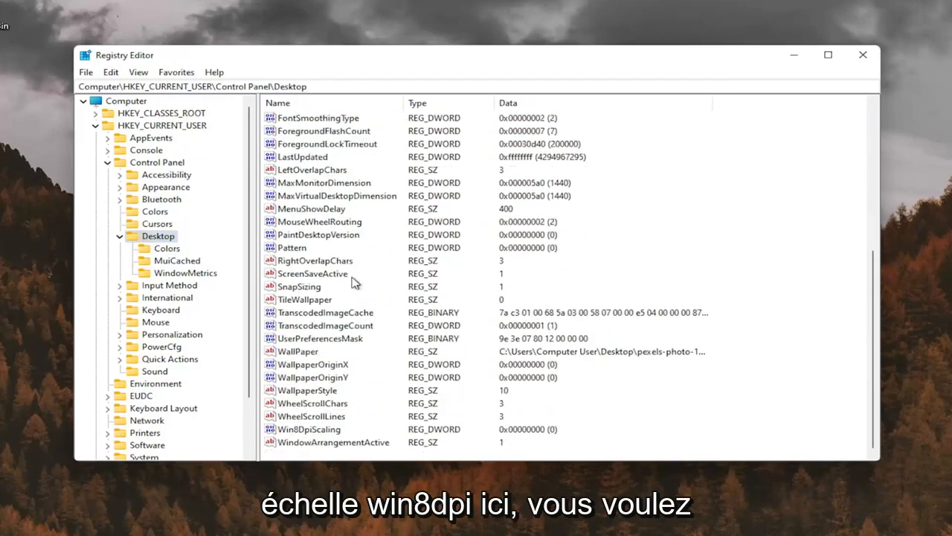
Step: Change Win8DpiScaling's value data from 0 to 1
double_click(308, 428)
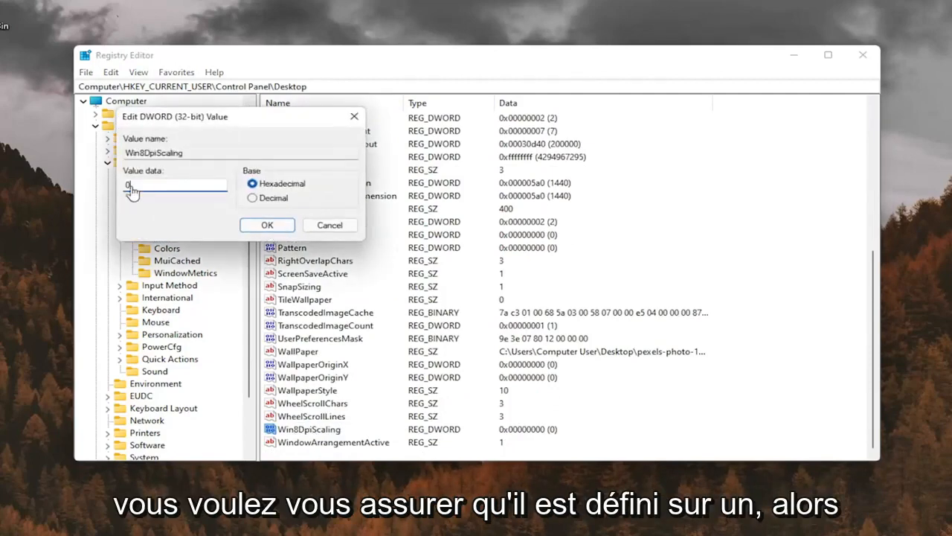
text(1)
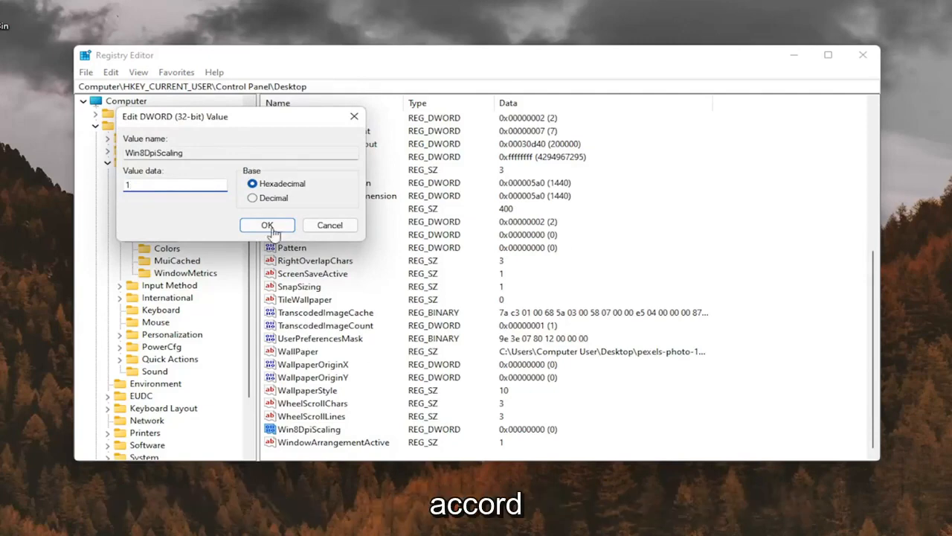
click(268, 225)
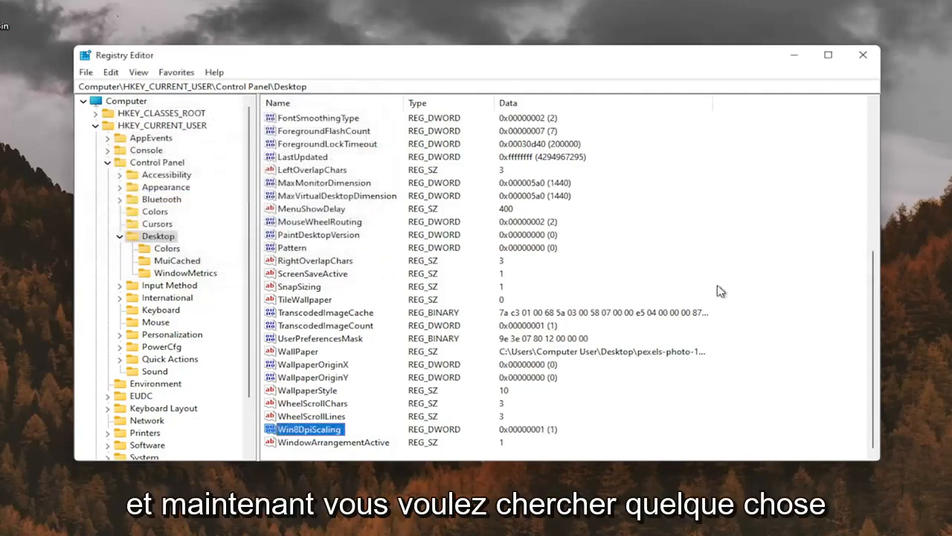
Step: Create a 32-bit DWORD named LogPixels in the Desktop key with value data 78
click(311, 209)
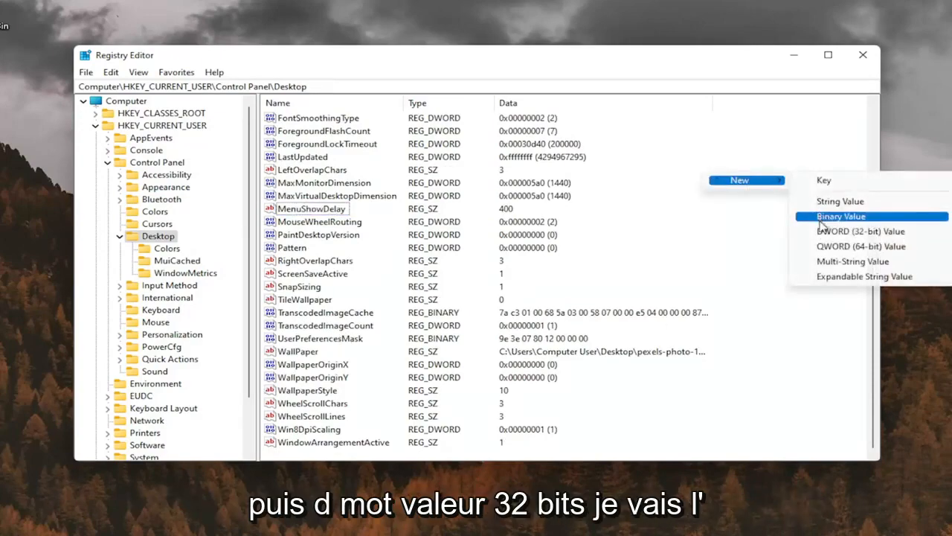
click(860, 231)
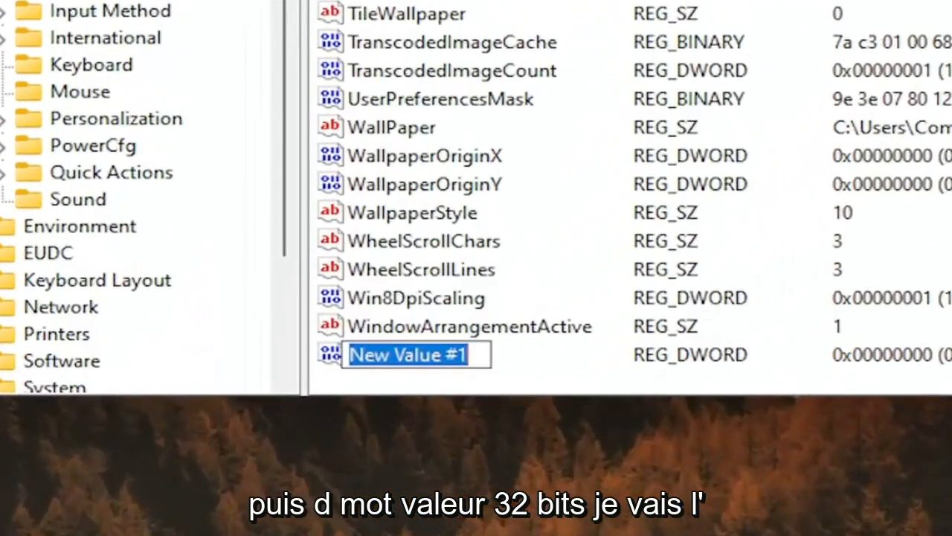
text(Log)
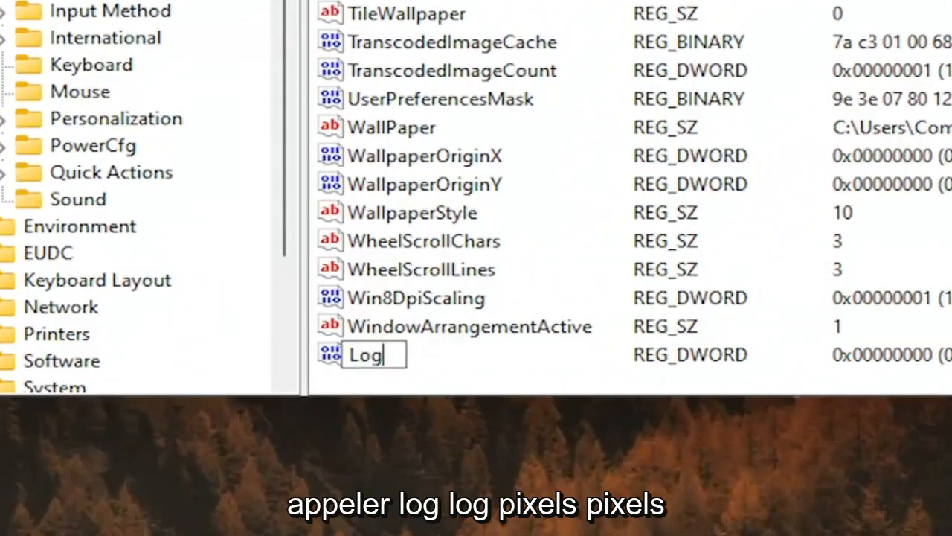
text(Pixel)
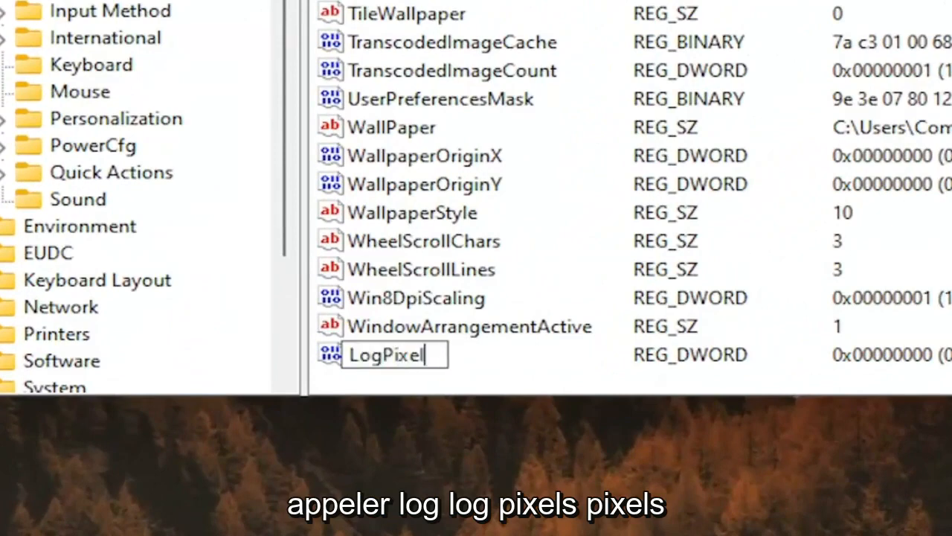
text(s)
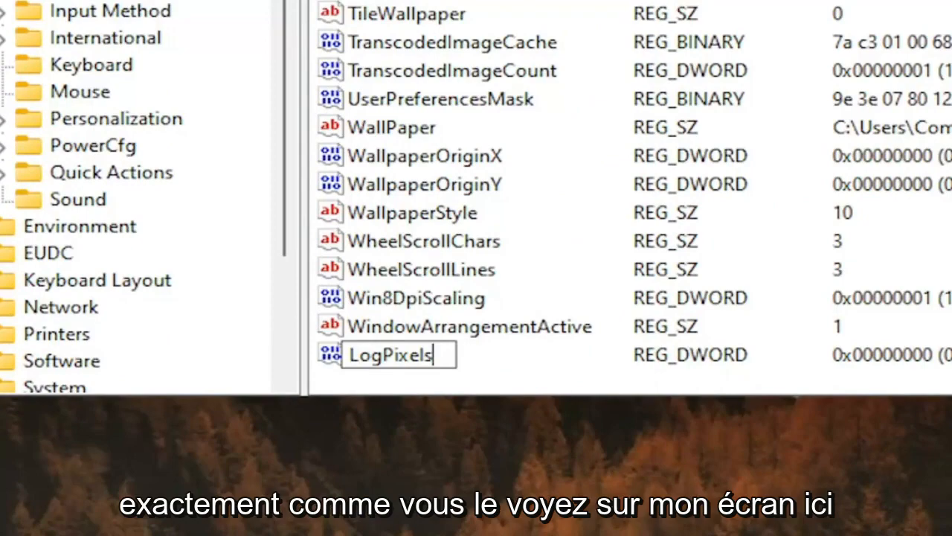
key(Return)
text(78)
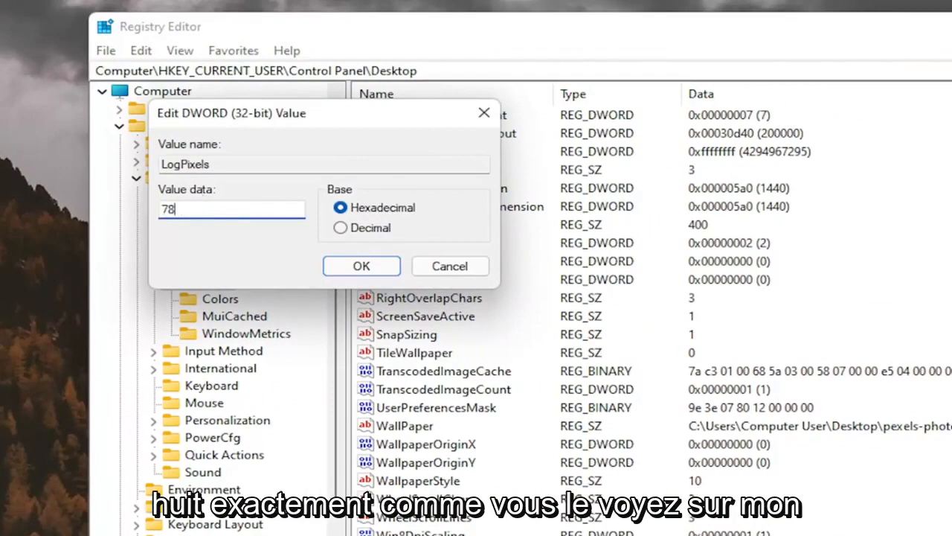
mouse_move(190, 261)
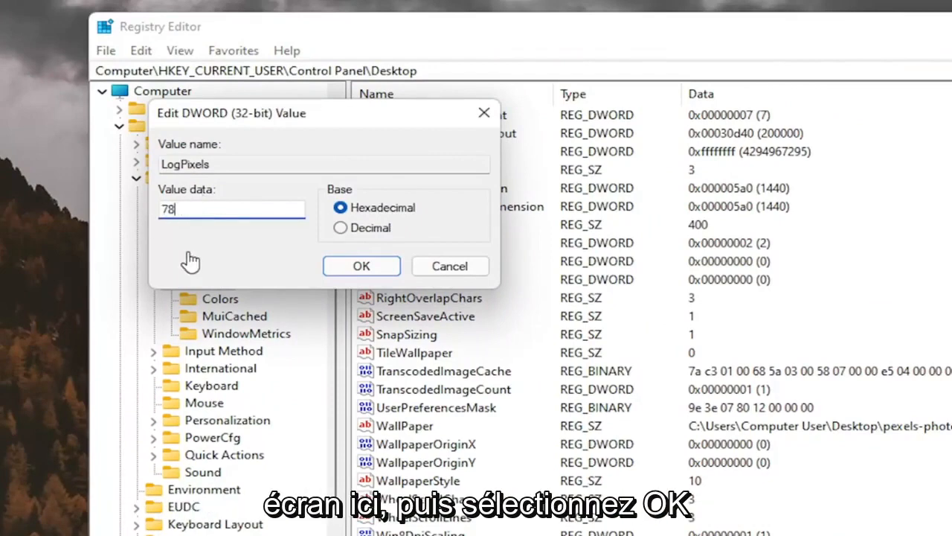
click(360, 265)
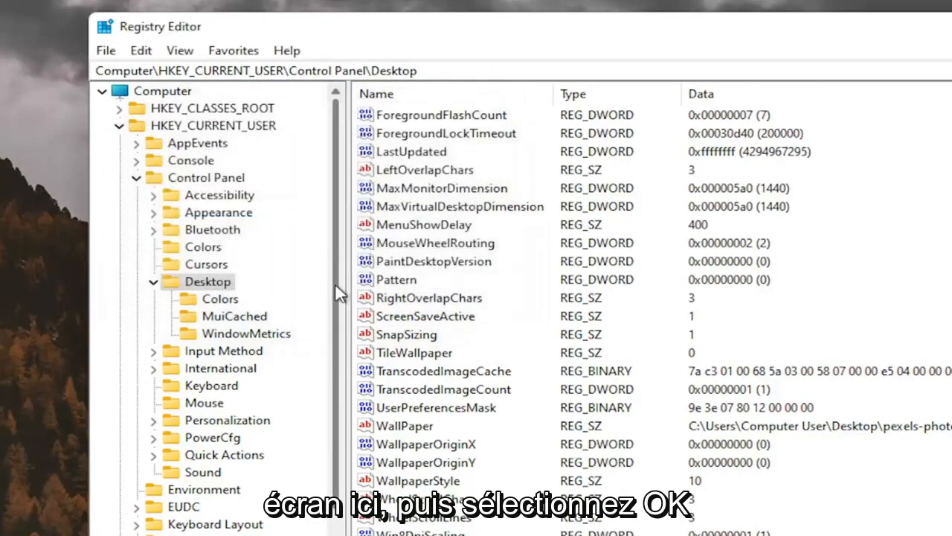
mouse_move(156, 241)
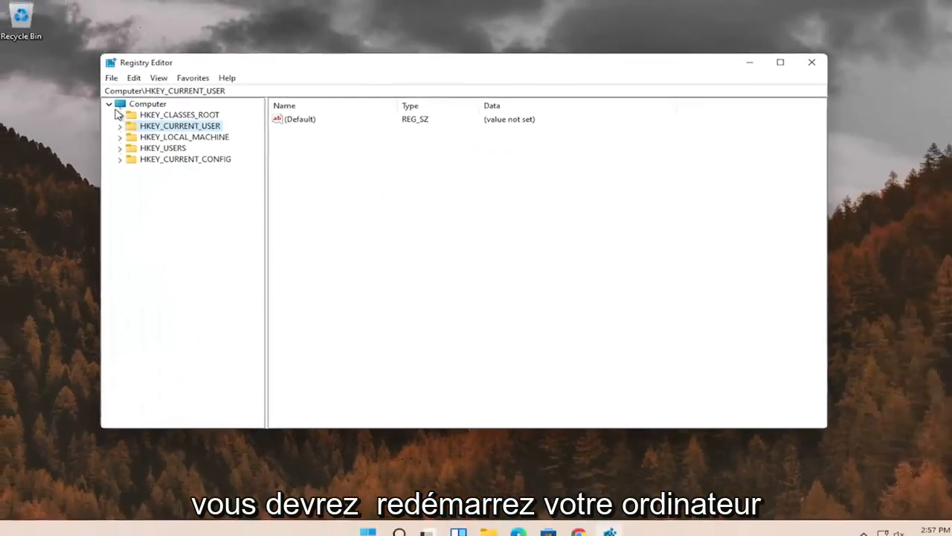
Step: Close Registry Editor and restart the PC from the Start button's power menu
click(812, 62)
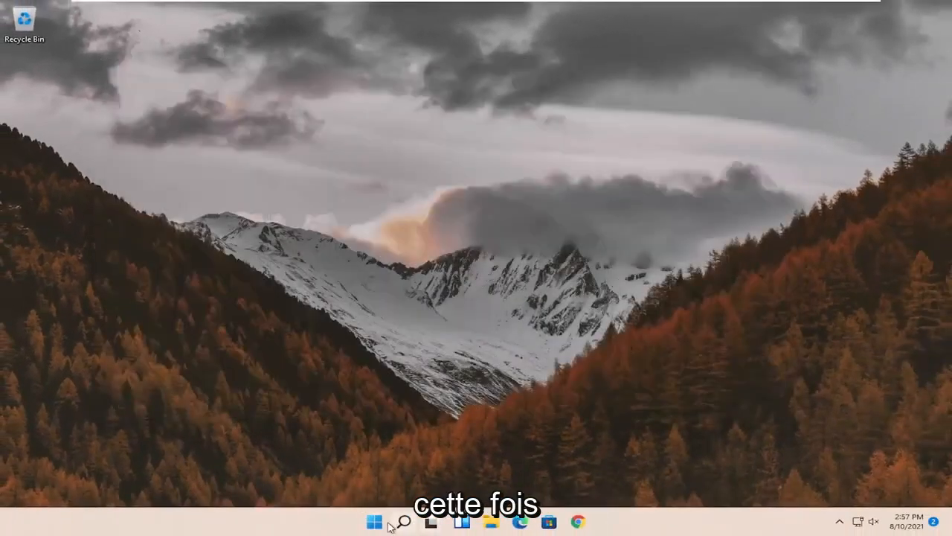
right_click(375, 521)
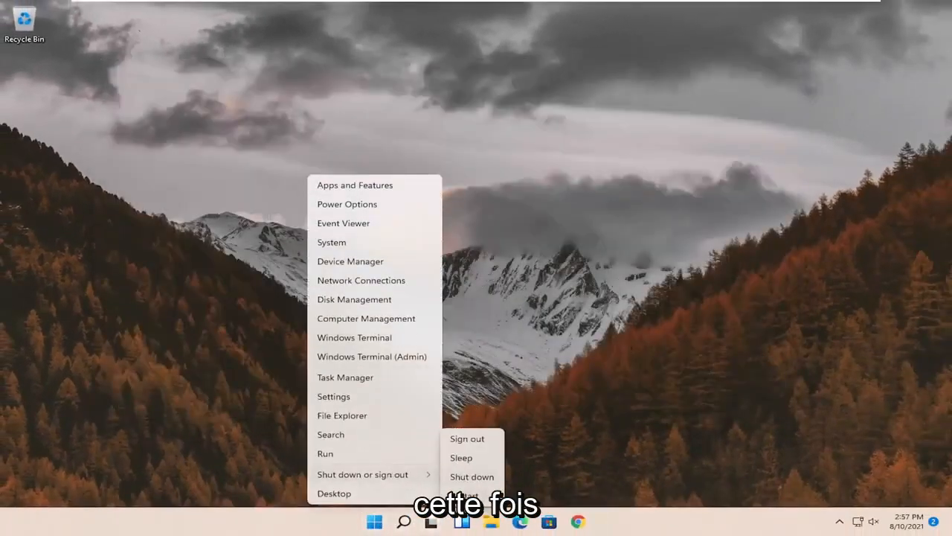
click(467, 438)
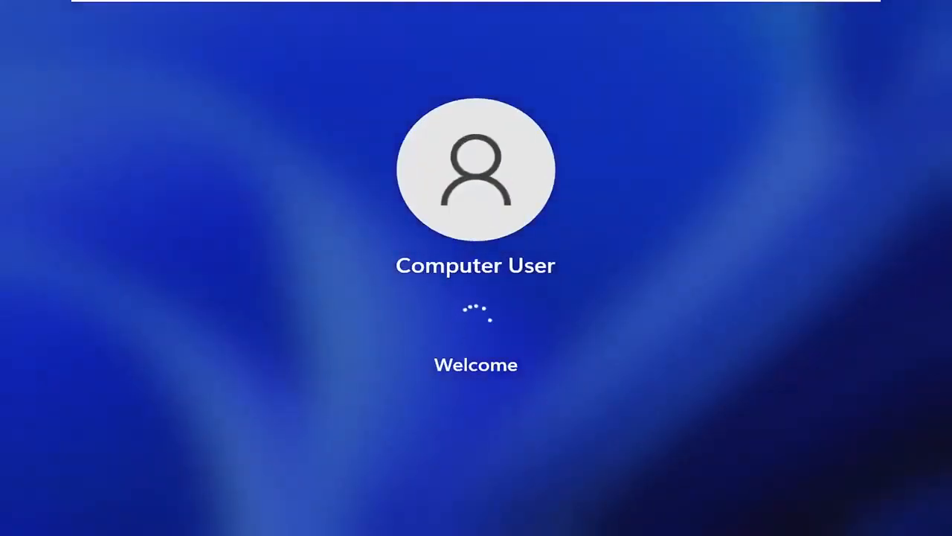